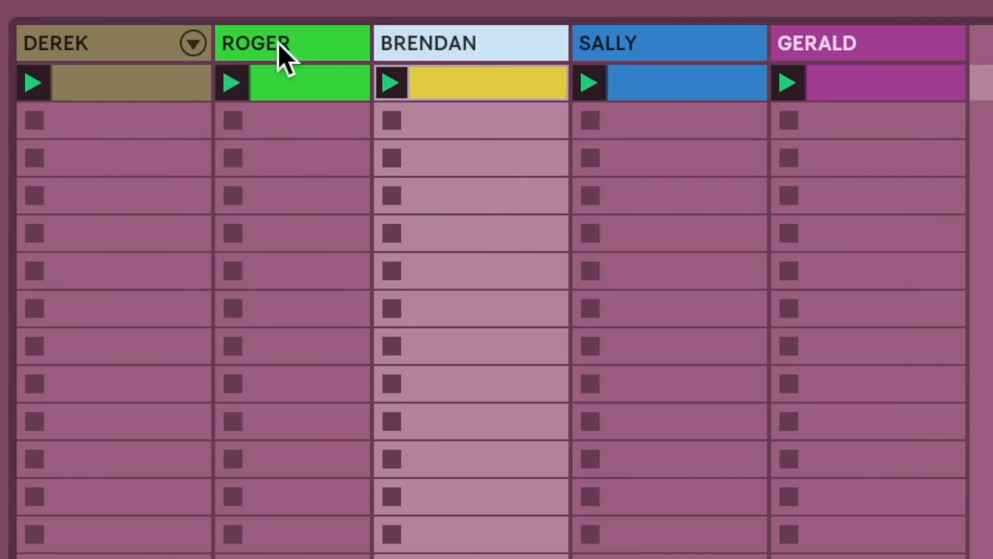
# Duplicate the Roger track twice, group the three copies and solo the third one
pyautogui.click(271, 40)
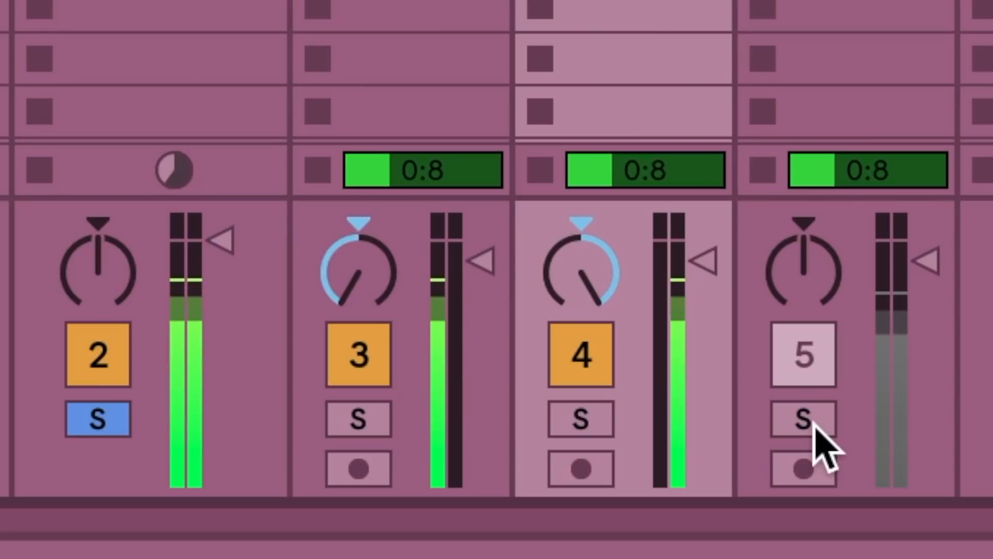
pyautogui.click(802, 420)
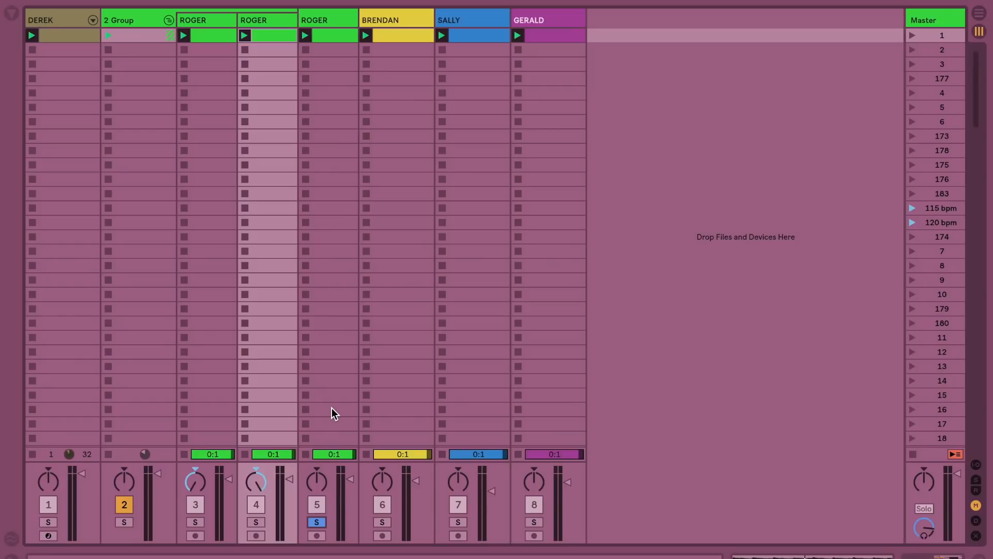
pyautogui.moveTo(205, 38)
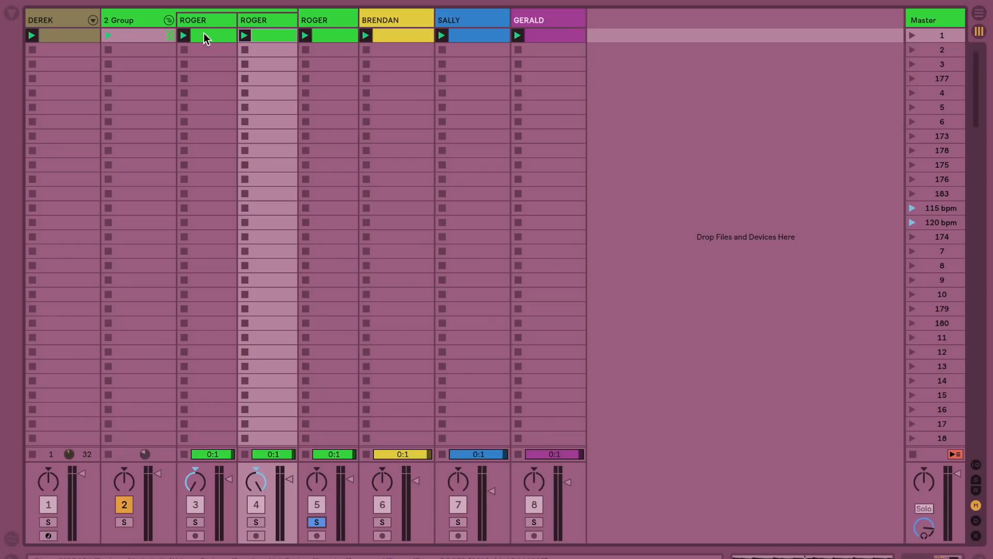
# Set the second Roger copy's Track Delay to 8.00 ms so it lags the others
pyautogui.click(261, 20)
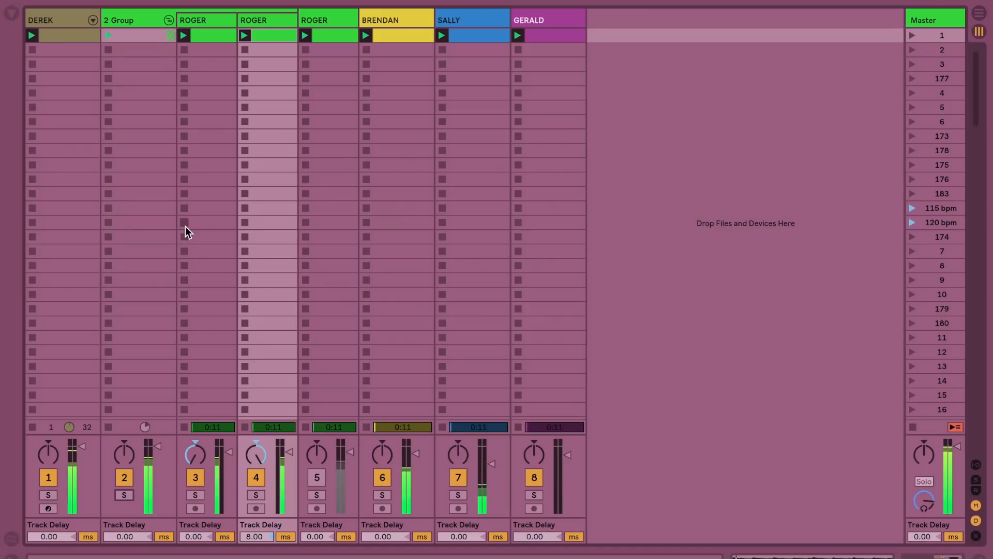
pyautogui.moveTo(282, 325)
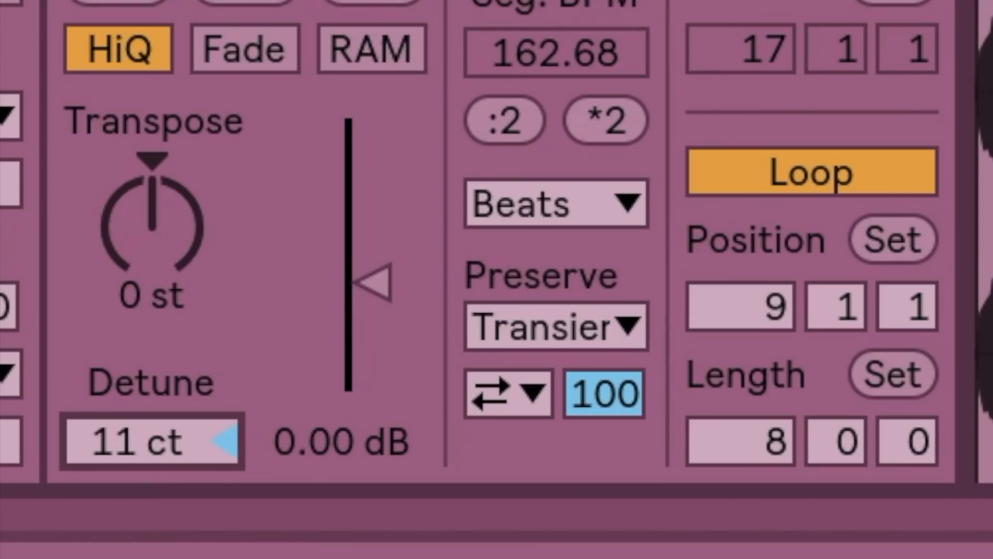
# Detune the Roger copy's clip to 11 cents in Clip View
pyautogui.moveTo(152, 441); pyautogui.dragTo(152, 412)
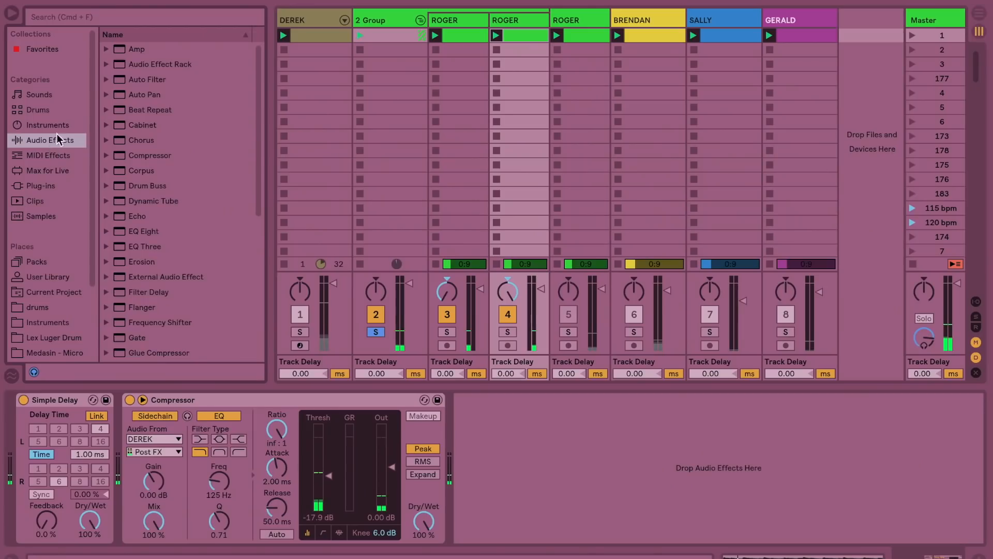
# Add Simple Delay and an LFO.amxd mapped to its L Time Delay on a Roger copy
pyautogui.click(47, 169)
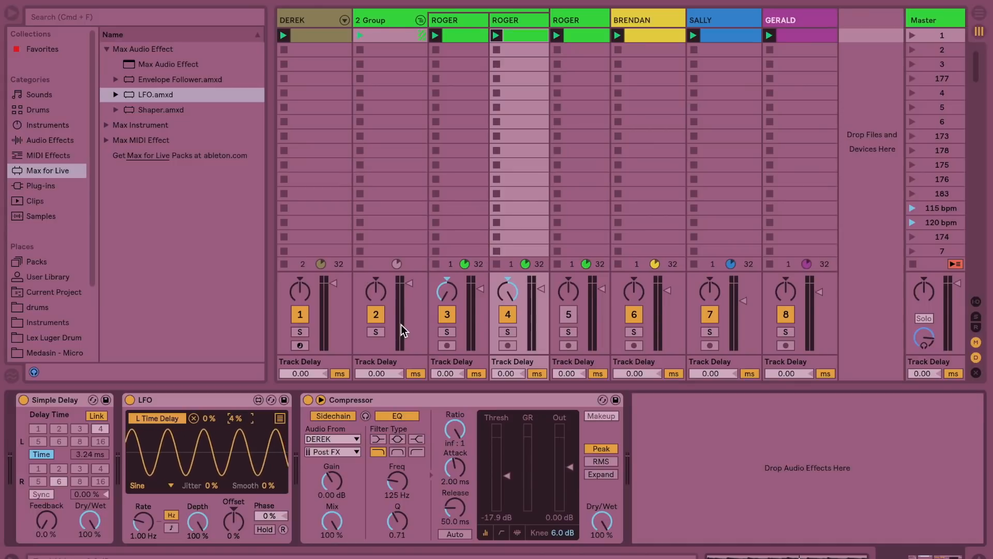
pyautogui.moveTo(89, 454); pyautogui.dragTo(89, 444)
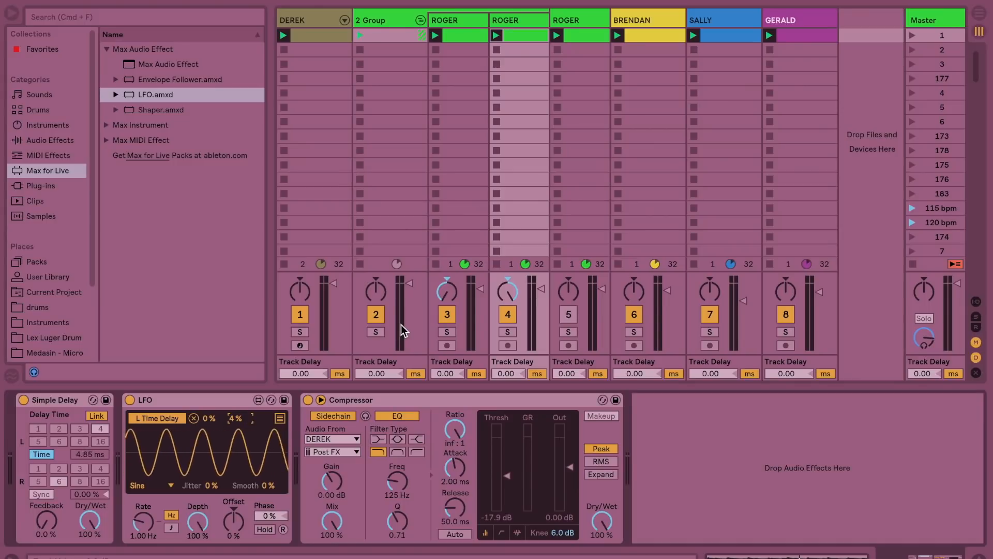